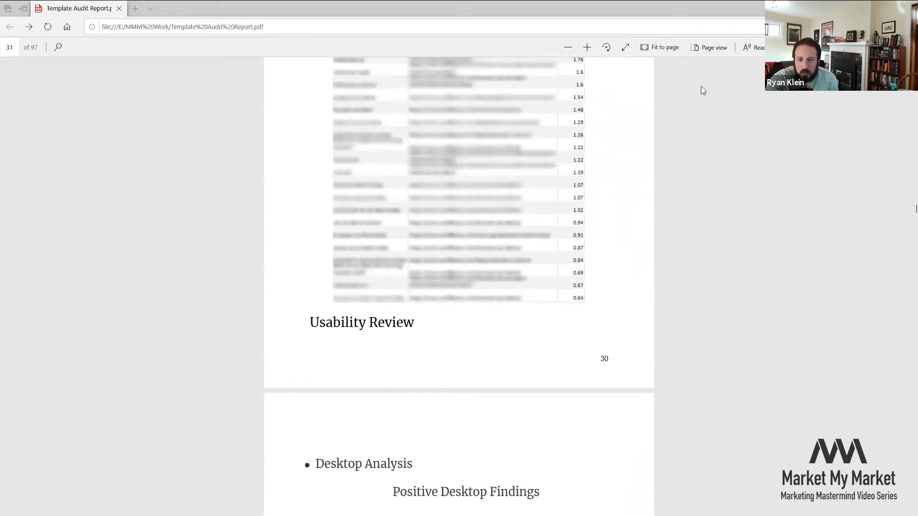
pyautogui.scroll(-3)
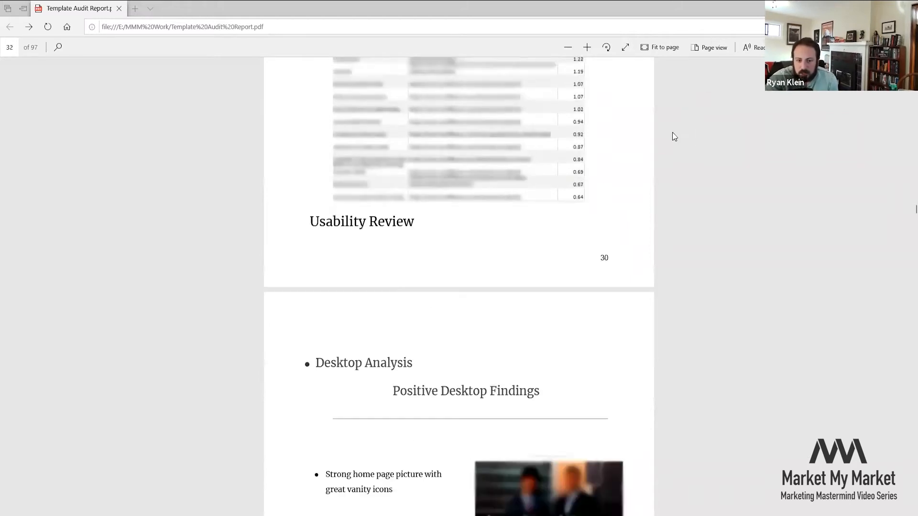
pyautogui.scroll(-3)
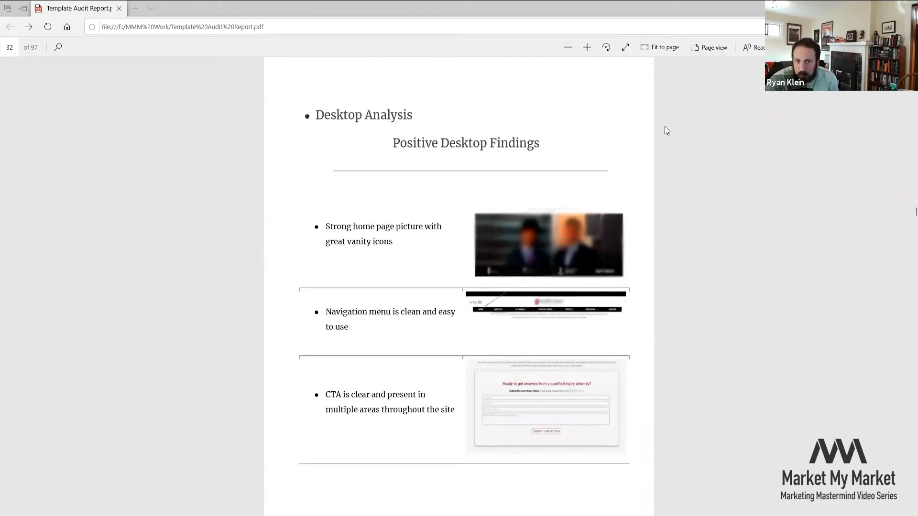
pyautogui.moveTo(672, 133)
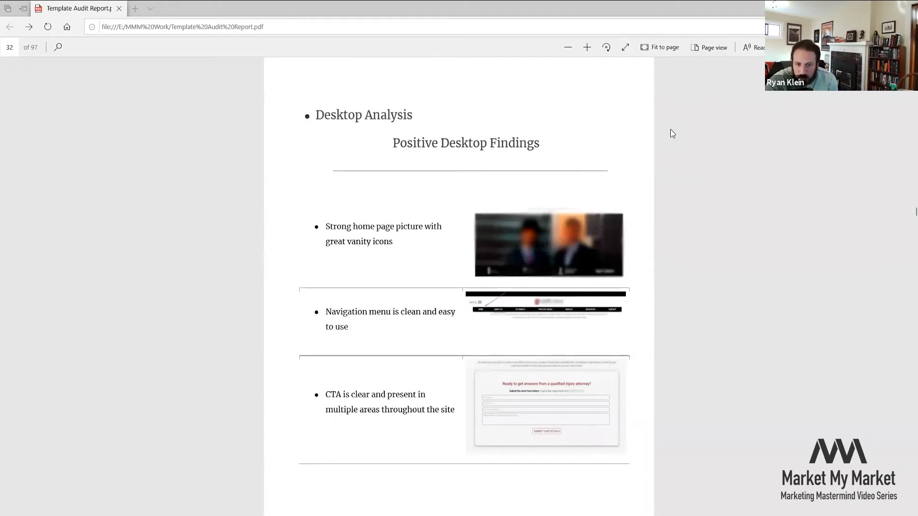
pyautogui.scroll(-3)
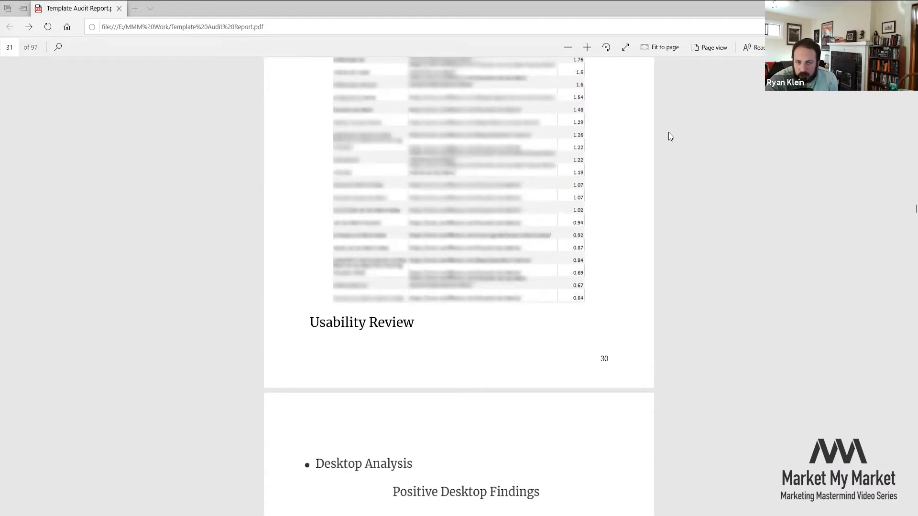
pyautogui.moveTo(668, 139)
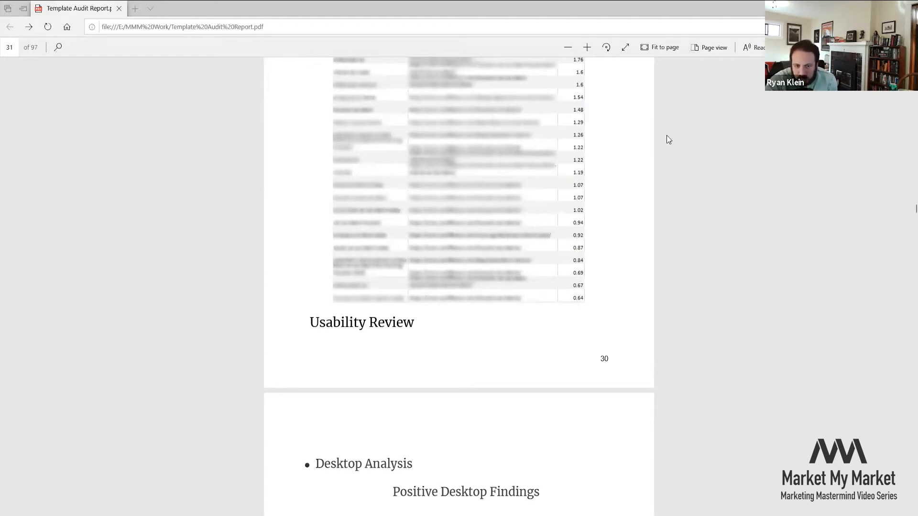
pyautogui.scroll(-3)
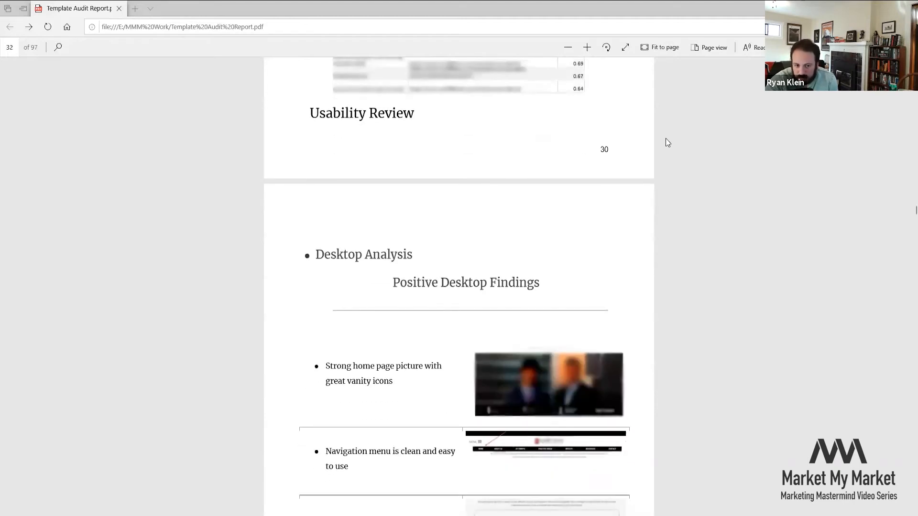
pyautogui.scroll(-3)
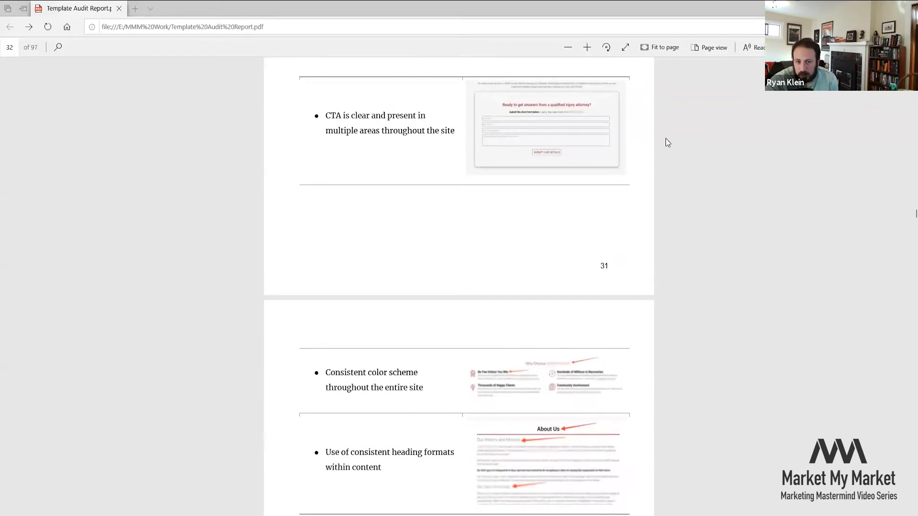
pyautogui.scroll(-3)
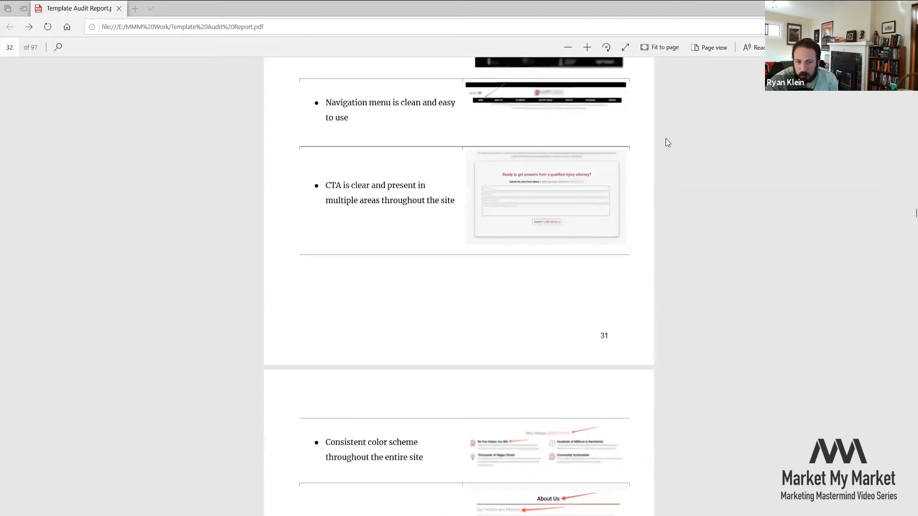
pyautogui.moveTo(459, 117)
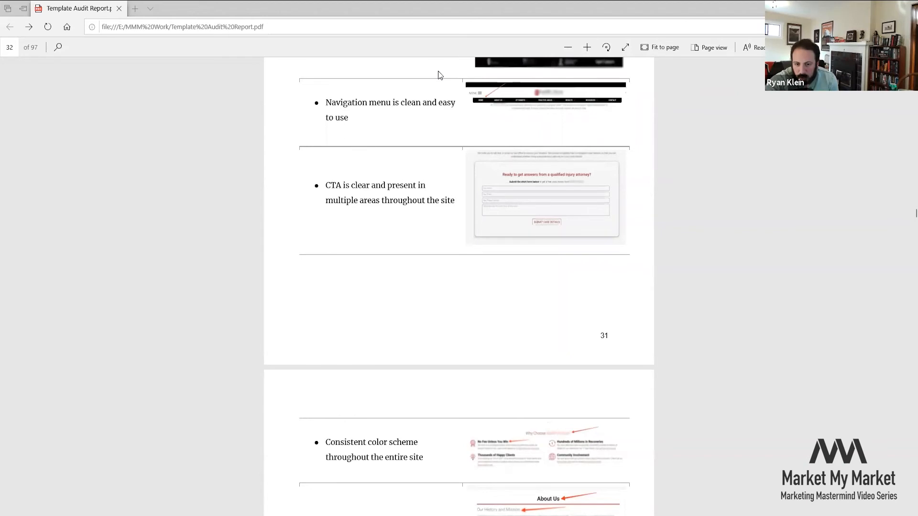
pyautogui.moveTo(430, 116)
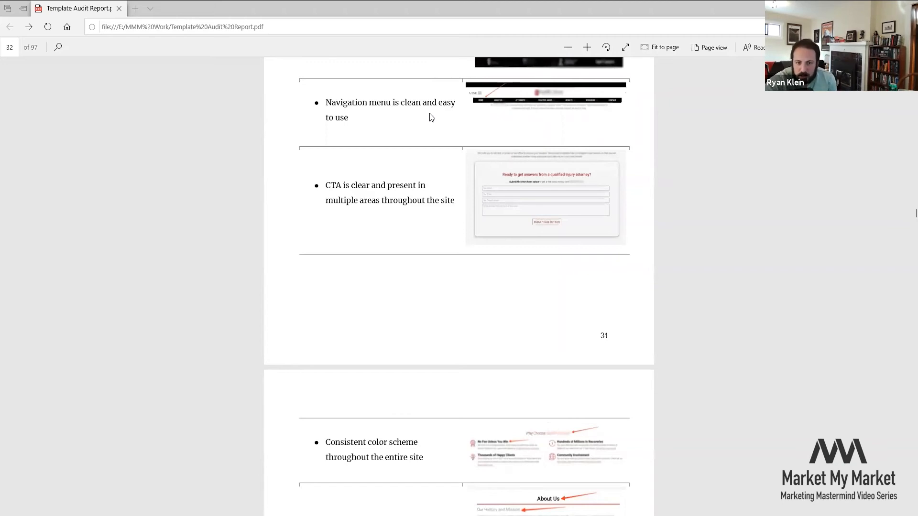
pyautogui.scroll(-3)
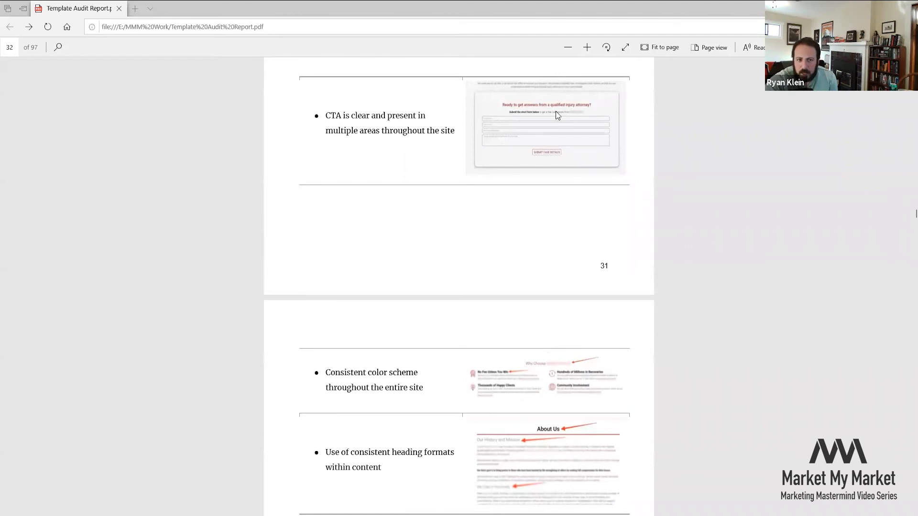
pyautogui.moveTo(546, 109)
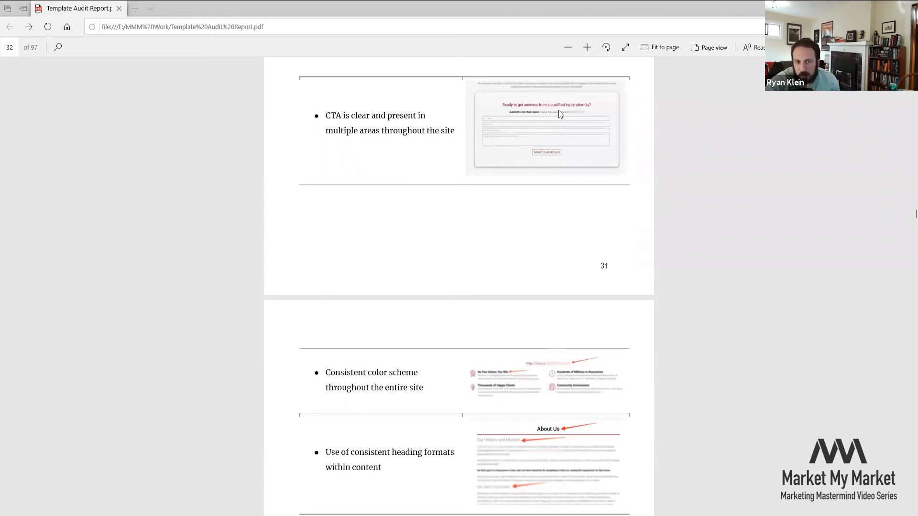
pyautogui.scroll(-3)
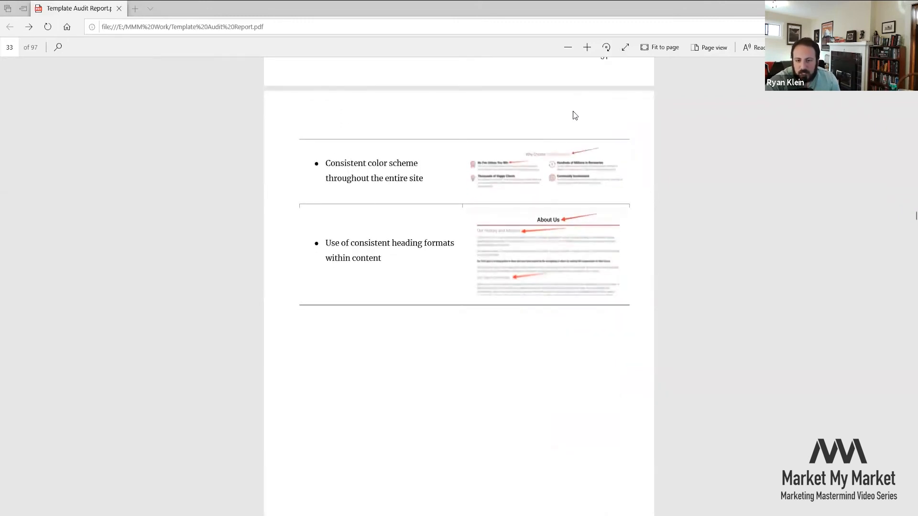
pyautogui.moveTo(571, 117)
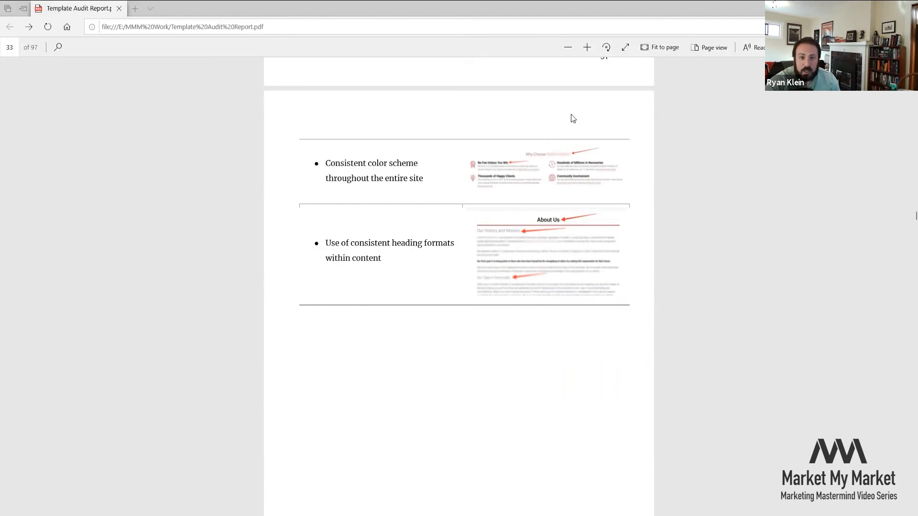
pyautogui.scroll(-3)
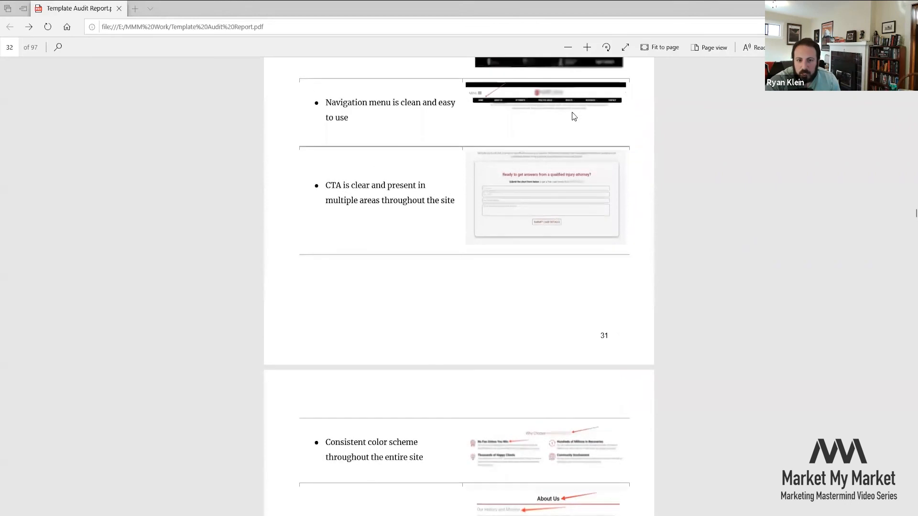
pyautogui.scroll(-3)
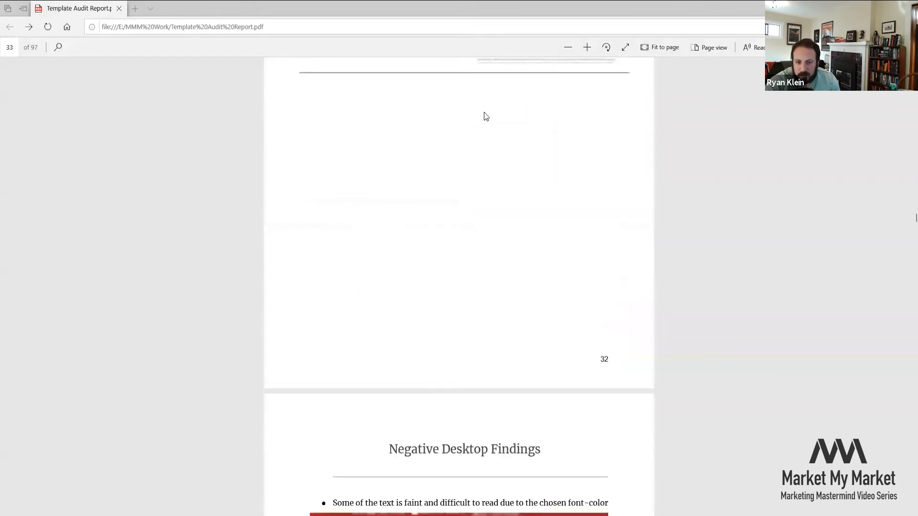
pyautogui.scroll(-3)
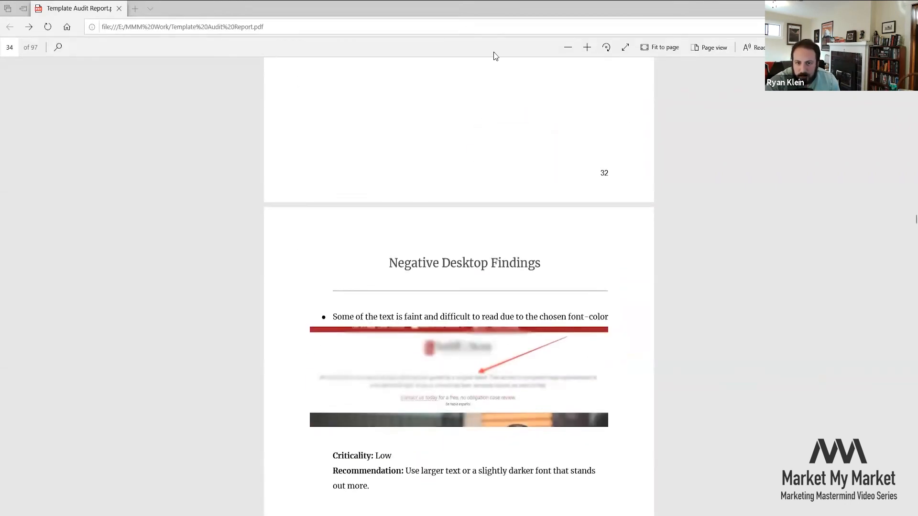